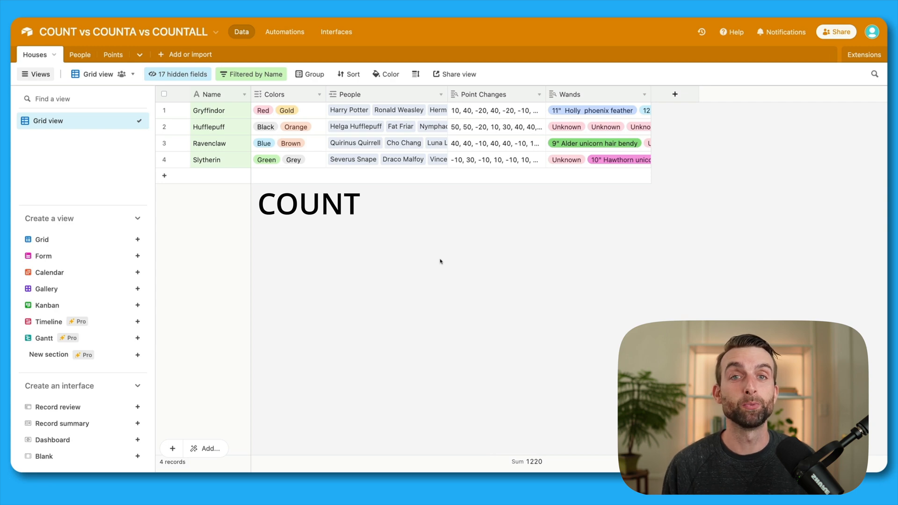
# Browse the People and Points tables, then return to the Houses table
pyautogui.write('-> numerical values')
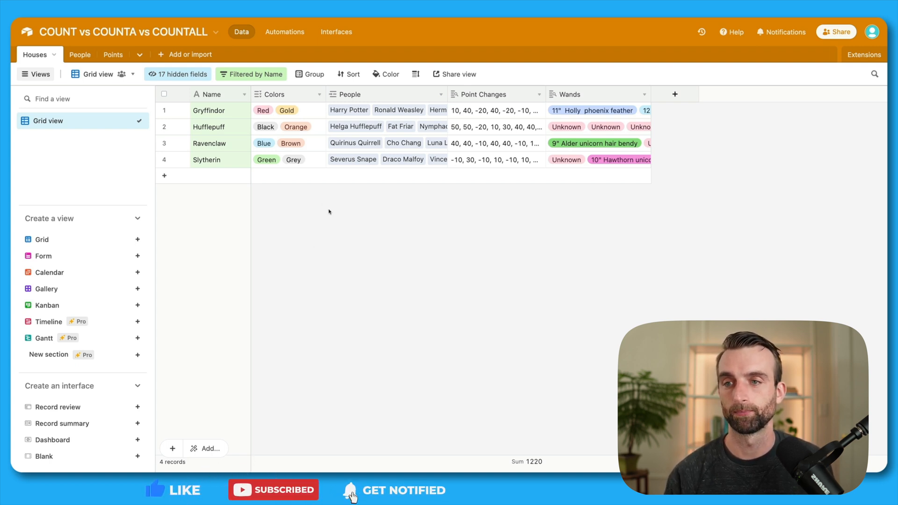
pyautogui.moveTo(217, 178)
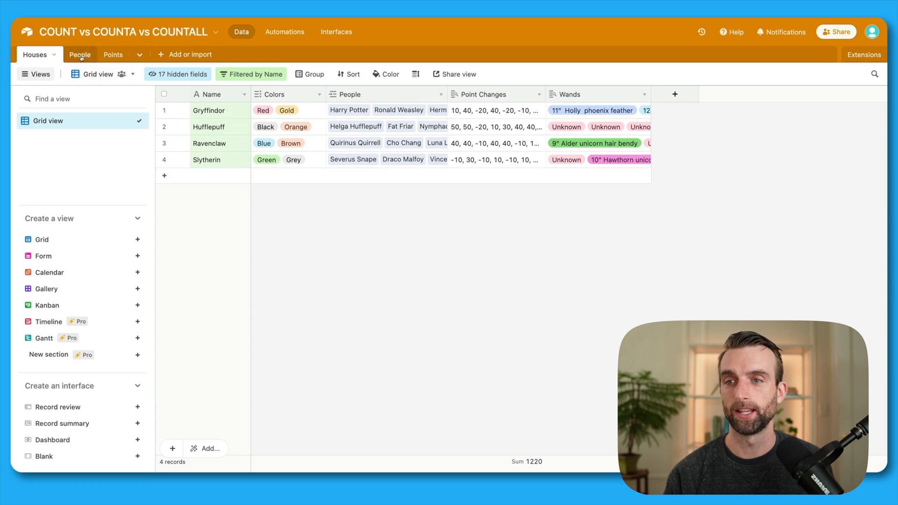
pyautogui.click(80, 55)
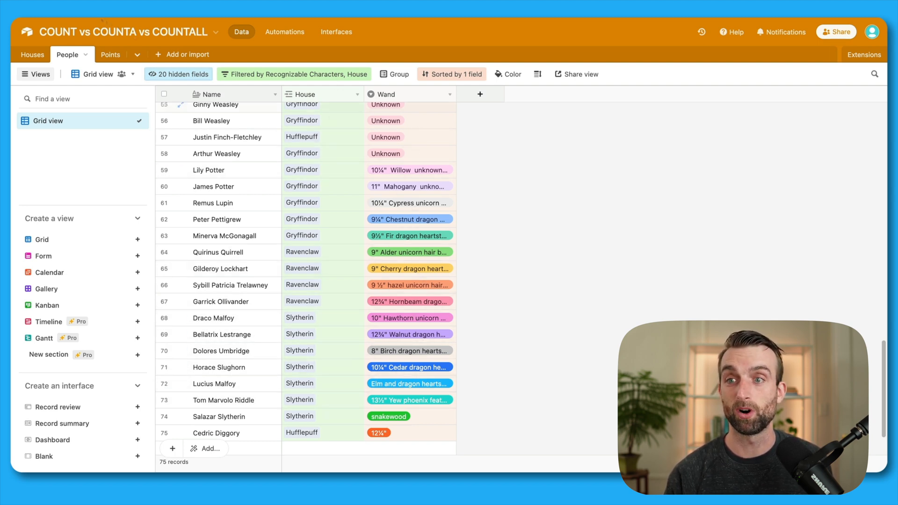
pyautogui.click(110, 54)
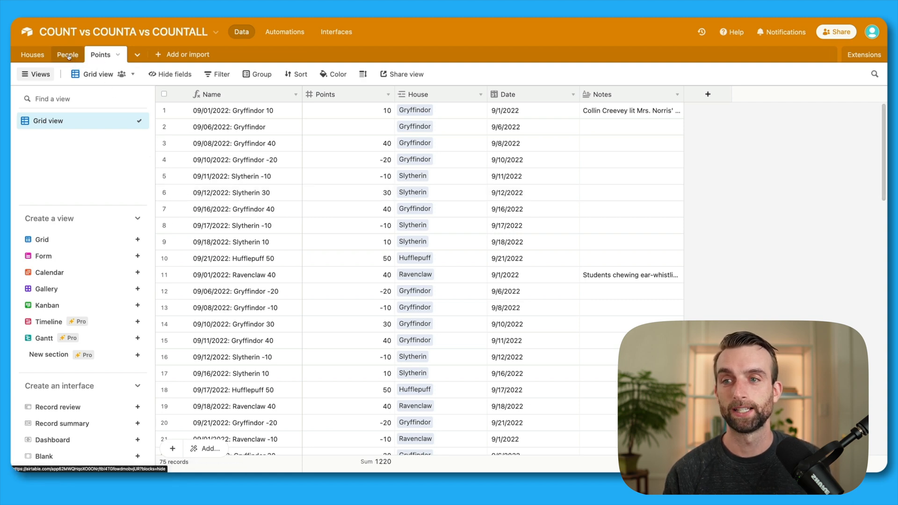
pyautogui.click(32, 55)
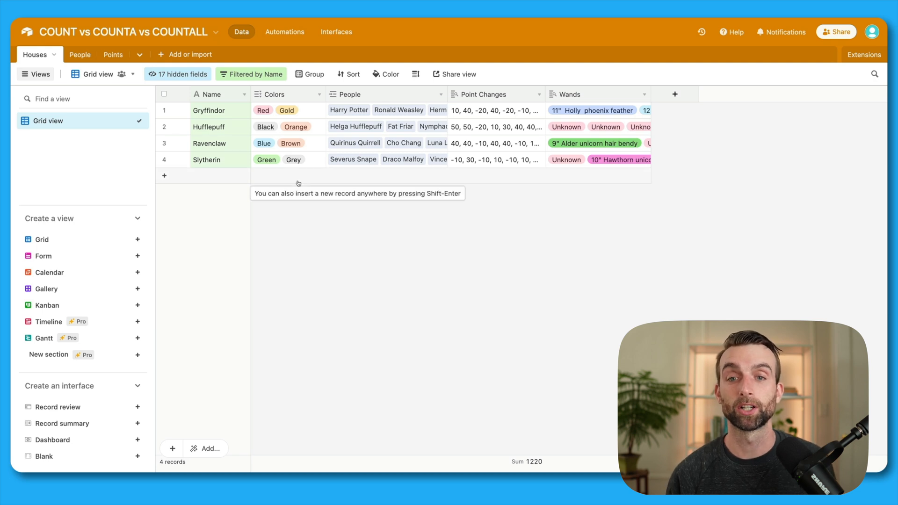
pyautogui.moveTo(417, 196)
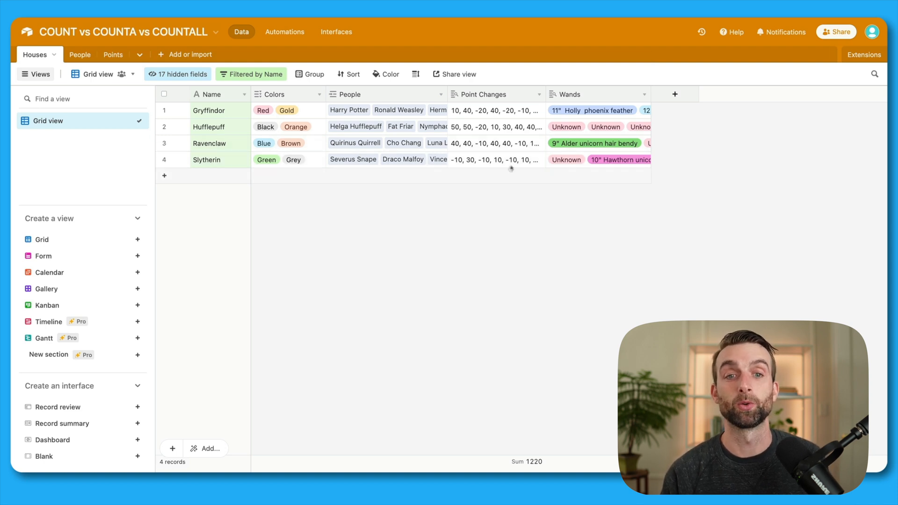
pyautogui.moveTo(491, 154)
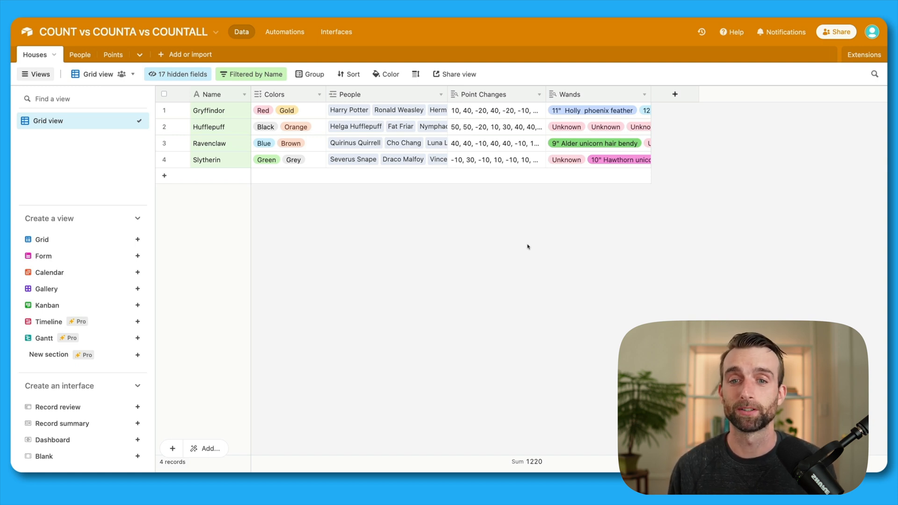
pyautogui.moveTo(407, 168)
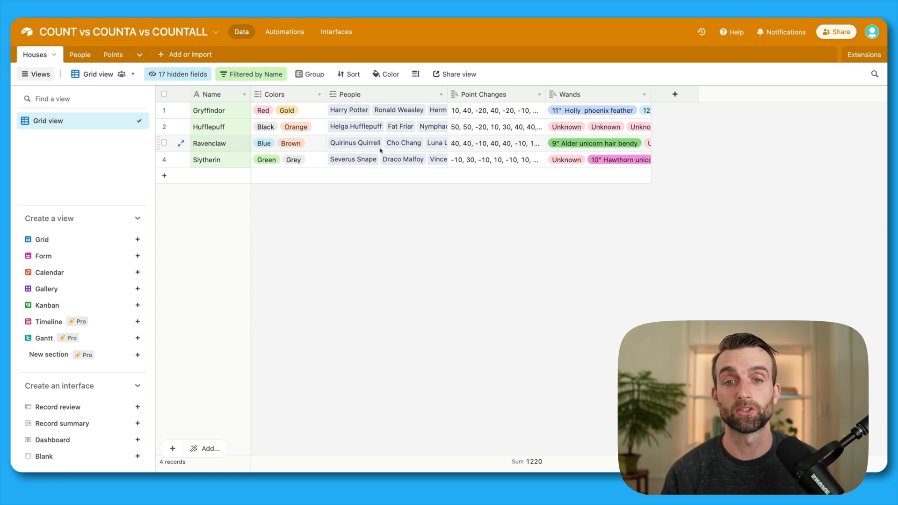
# Show the People COUNT, COUNTA and COUNTALL fields and open People COUNT's formula
pyautogui.click(177, 74)
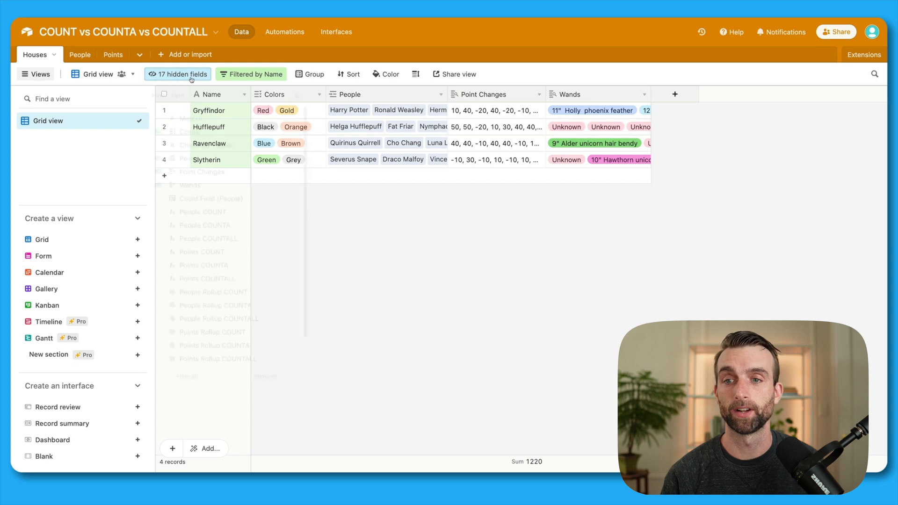
pyautogui.click(158, 212)
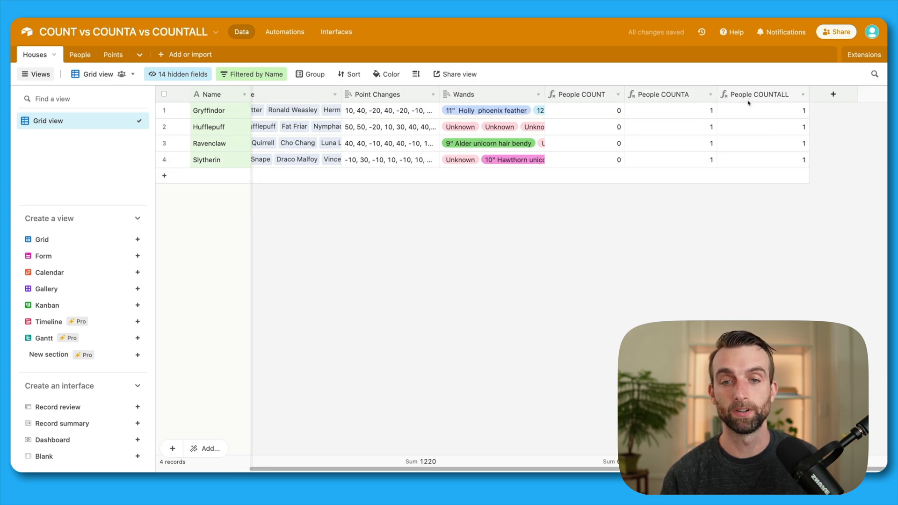
pyautogui.moveTo(521, 189)
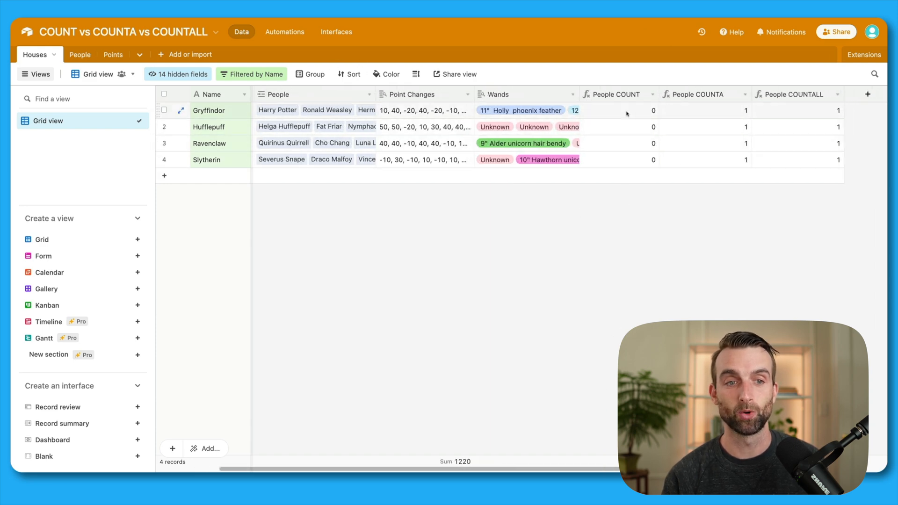
pyautogui.doubleClick(613, 94)
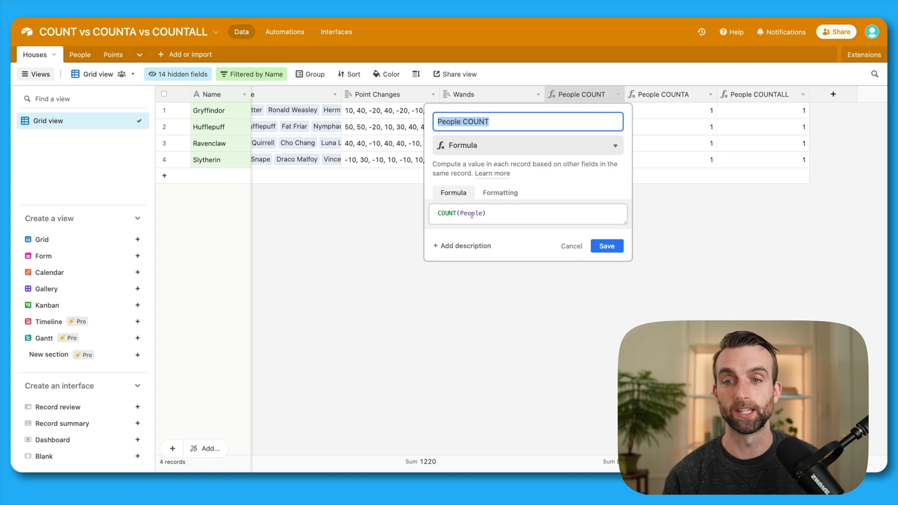
# Save People COUNT unchanged, check Gryffindor's COUNTALL value, then open the field visibility list
pyautogui.click(607, 246)
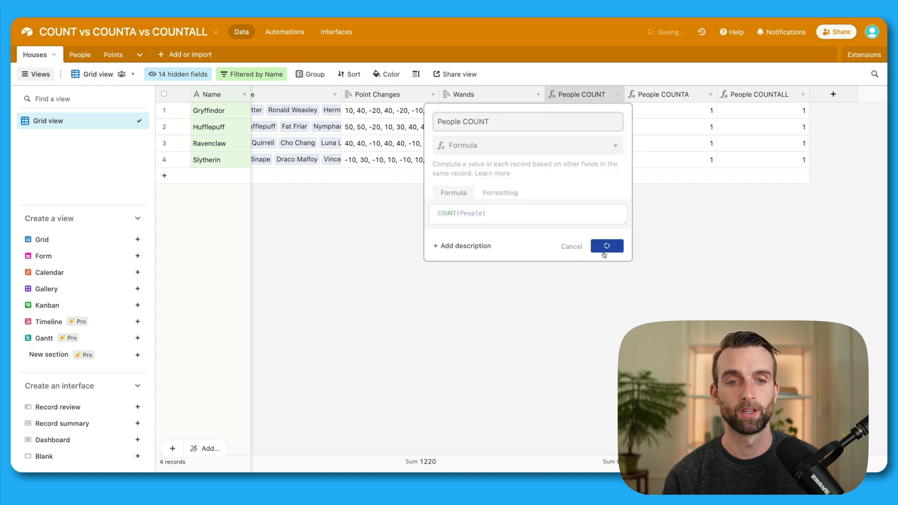
pyautogui.click(606, 246)
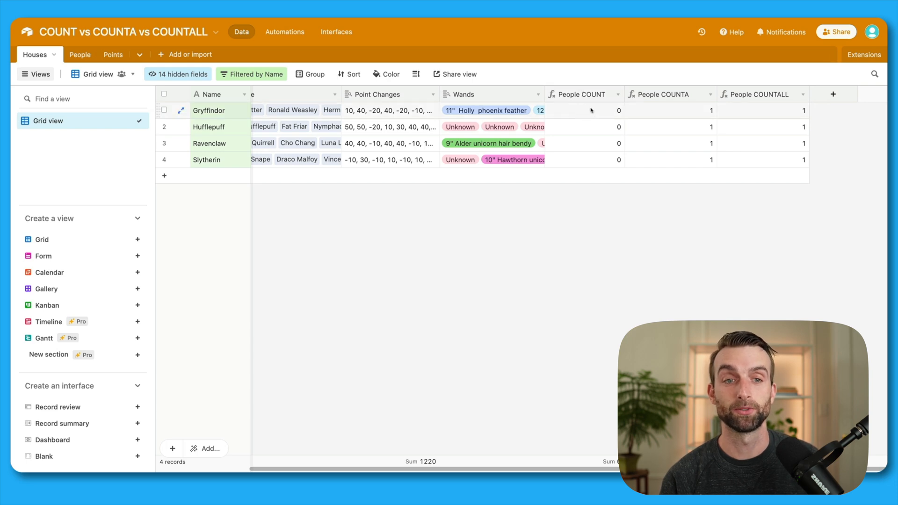
pyautogui.moveTo(659, 120)
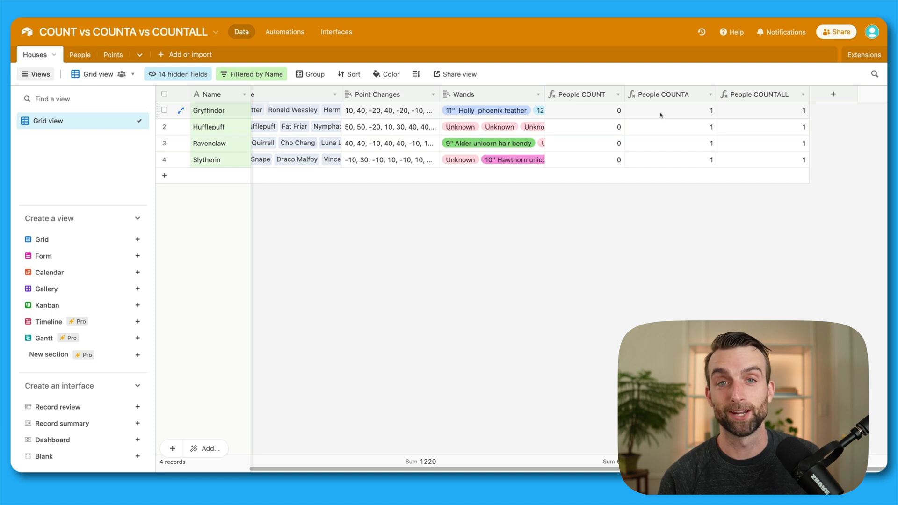
pyautogui.moveTo(402, 116)
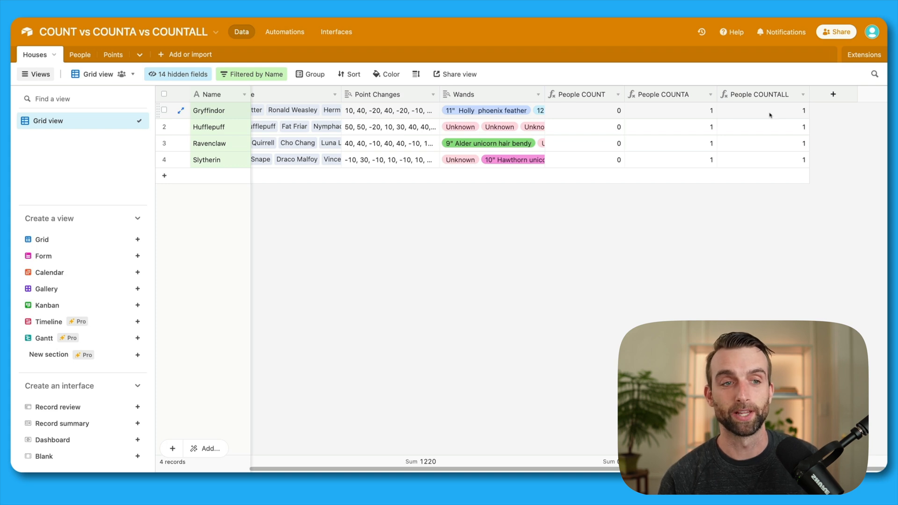
pyautogui.click(769, 111)
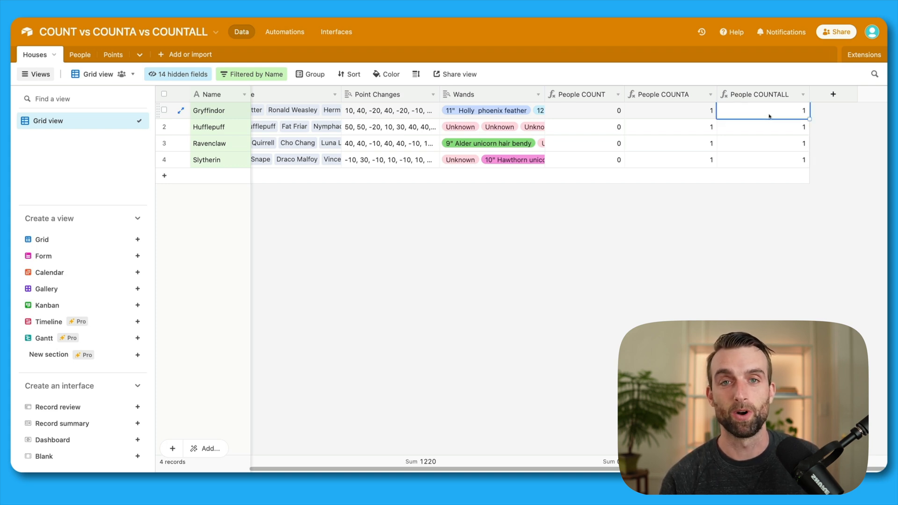
pyautogui.click(178, 74)
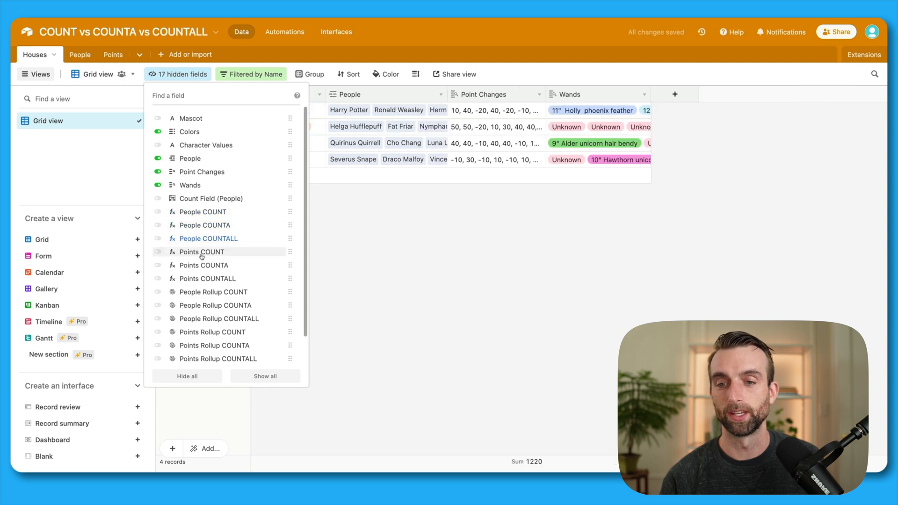
# Show the Points COUNT, COUNTA and COUNTALL fields after peeking at the Points table
pyautogui.click(158, 252)
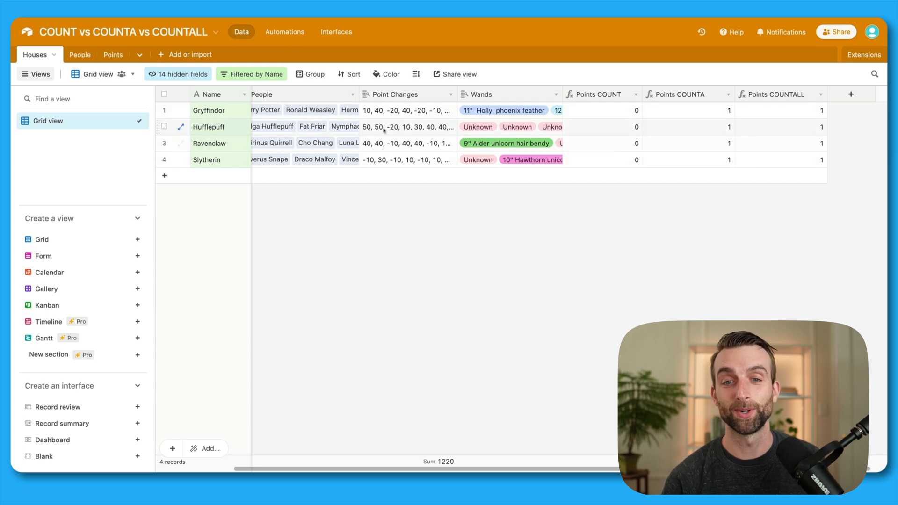
pyautogui.click(105, 55)
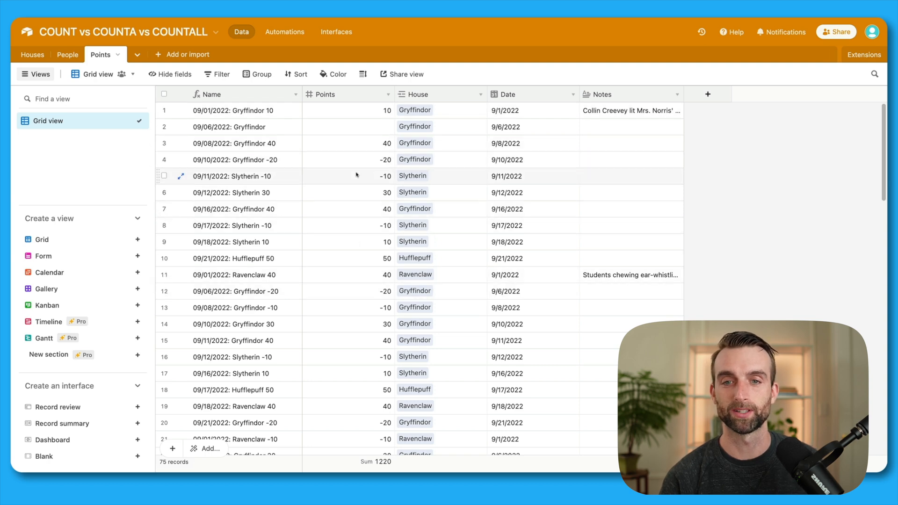
pyautogui.click(32, 54)
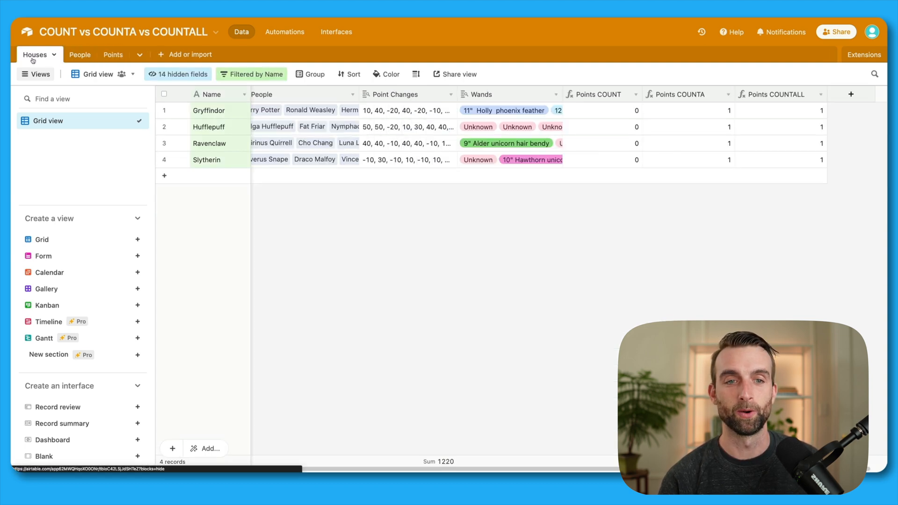
# Compare Gryffindor's Point Changes value with its Points COUNT result of 0
pyautogui.click(609, 111)
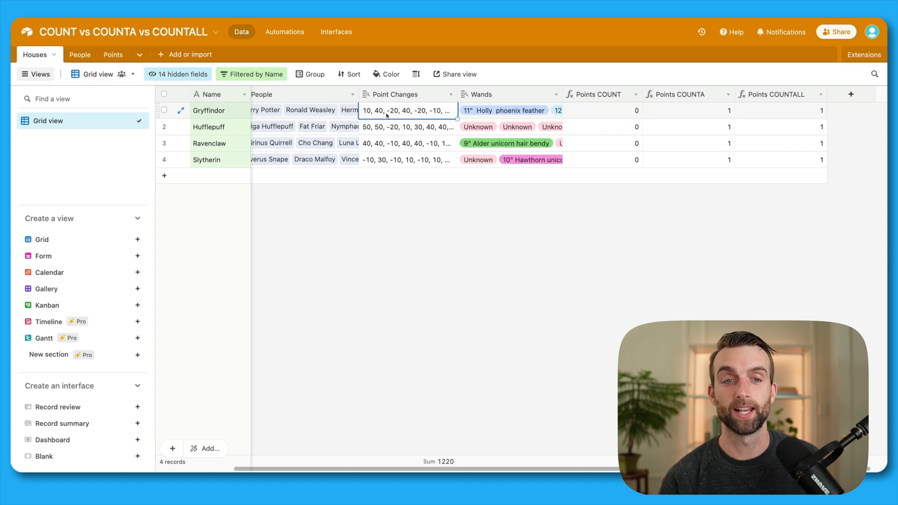
pyautogui.click(602, 110)
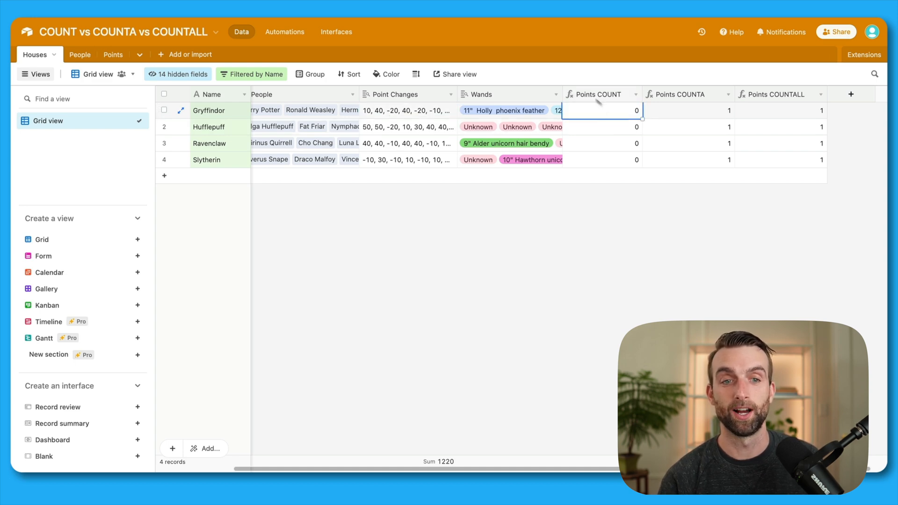
pyautogui.moveTo(594, 105)
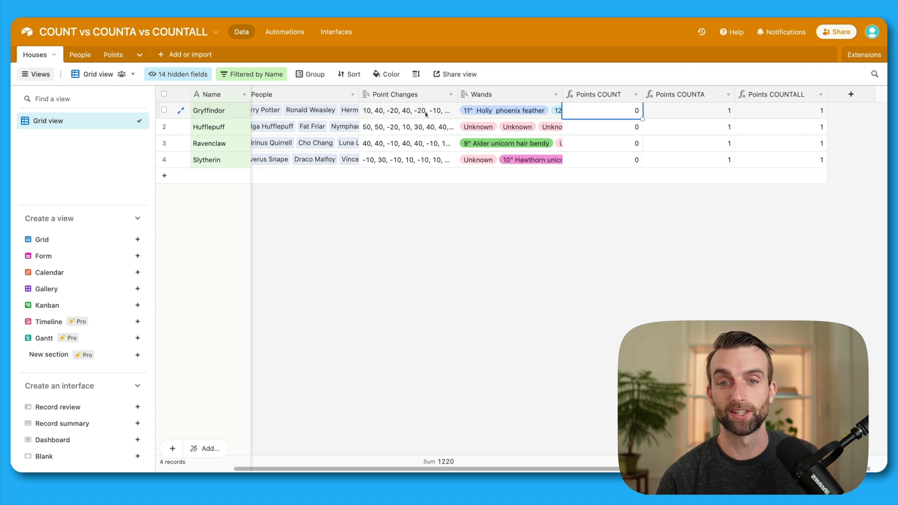
pyautogui.click(407, 110)
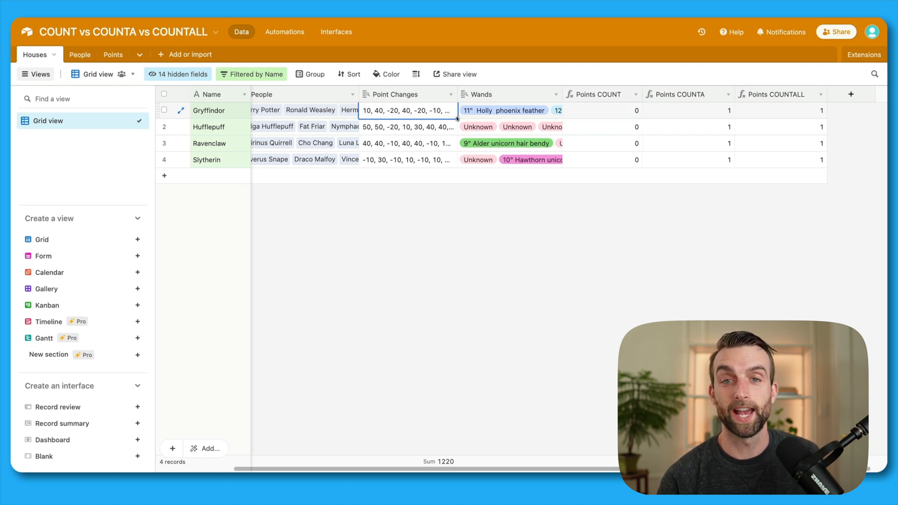
pyautogui.click(494, 203)
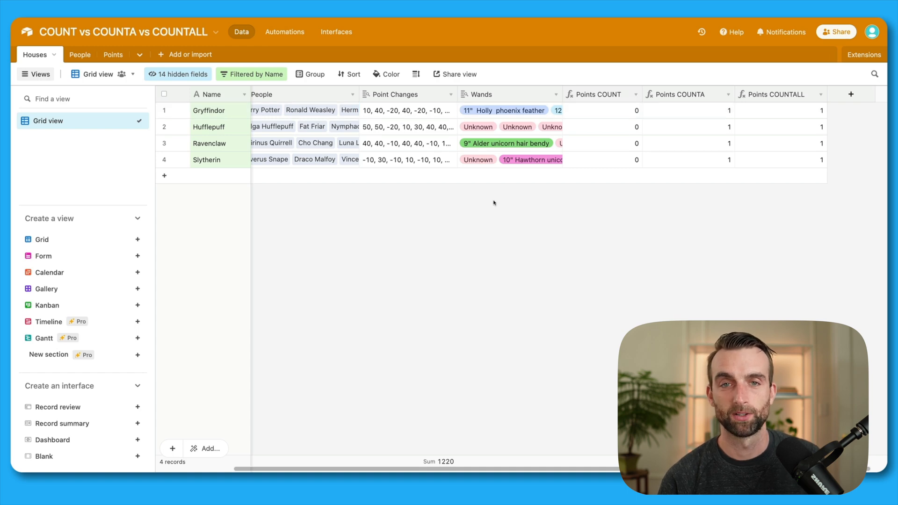
pyautogui.moveTo(380, 142)
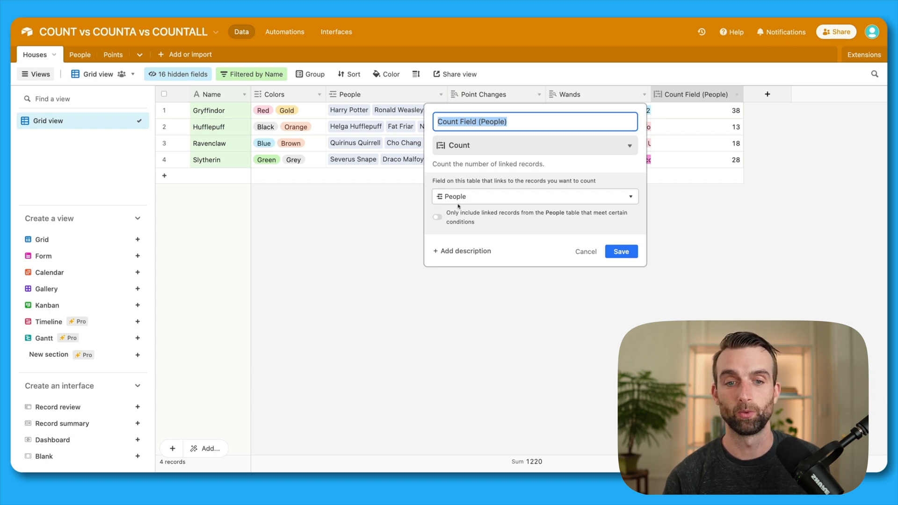
# Open Count Field (People)'s linked-field choice to see the People field counted
pyautogui.click(621, 251)
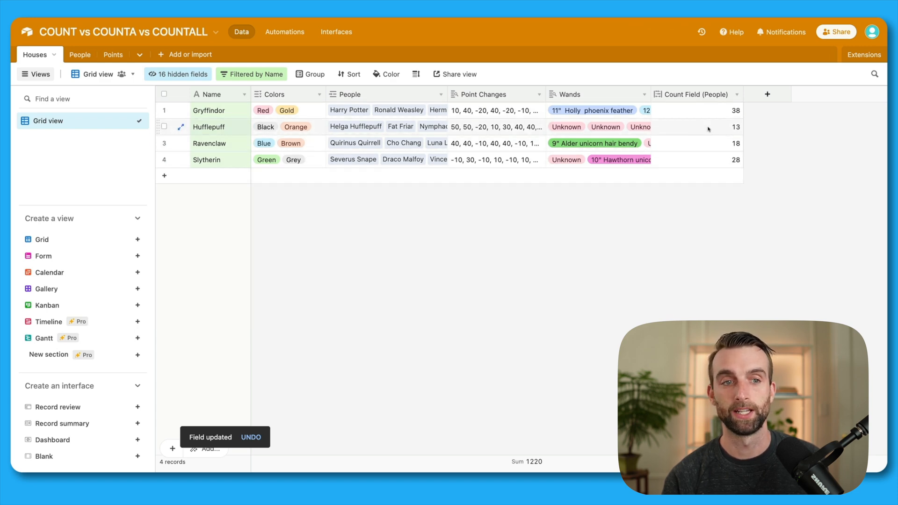
pyautogui.click(68, 54)
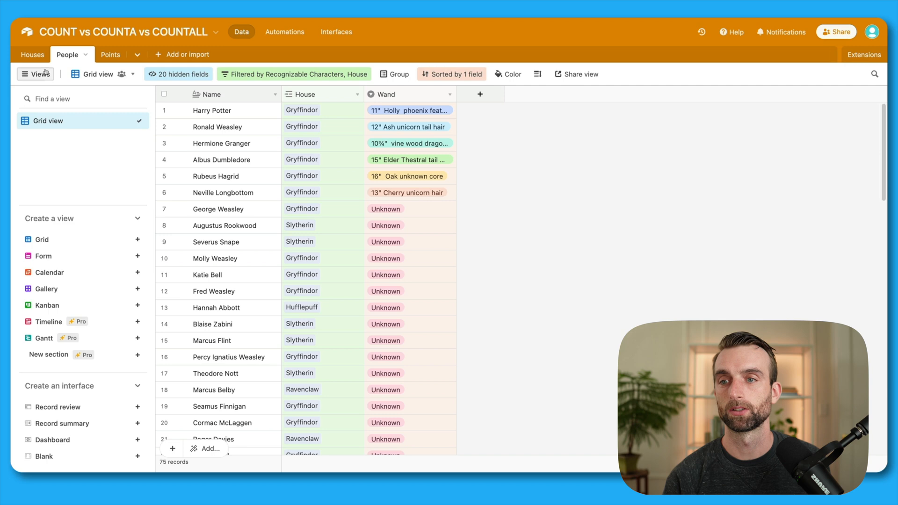
pyautogui.click(31, 55)
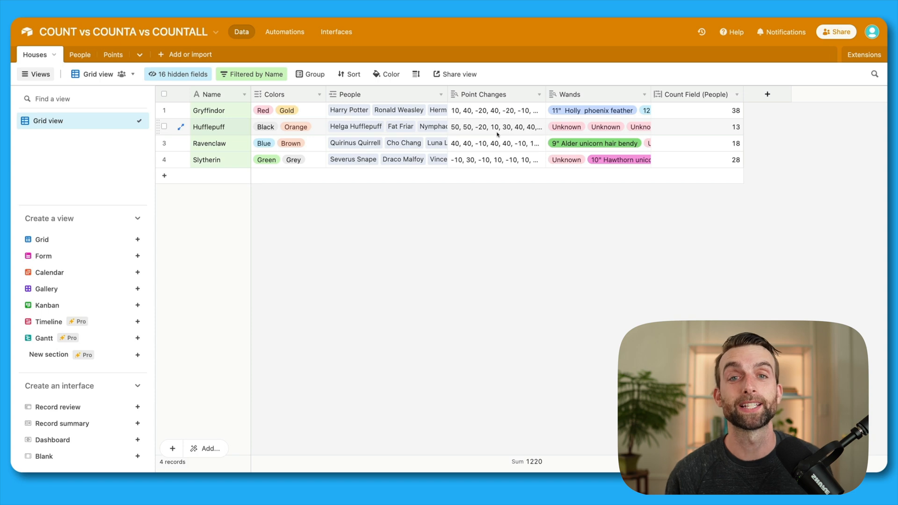
# Show Points Rollup COUNT, COUNTA and COUNTALL, and inspect Rollup COUNT's settings without changes
pyautogui.click(177, 74)
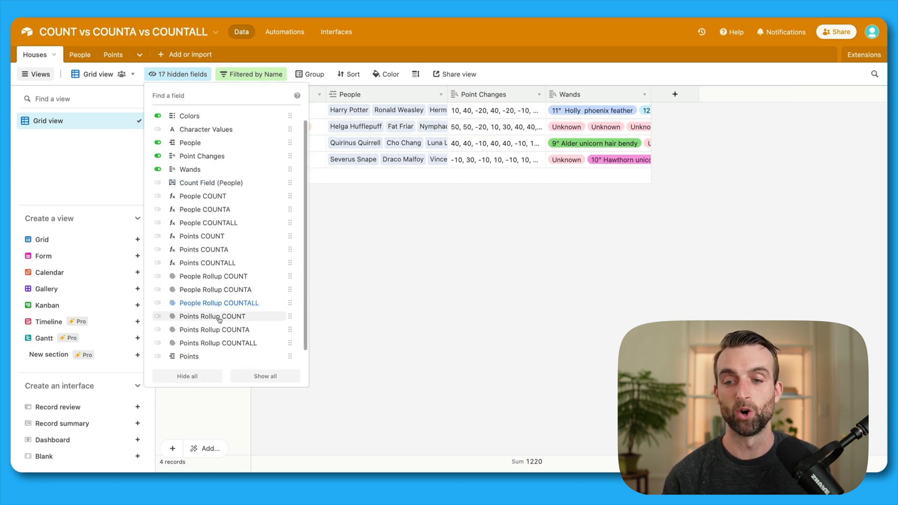
pyautogui.click(158, 316)
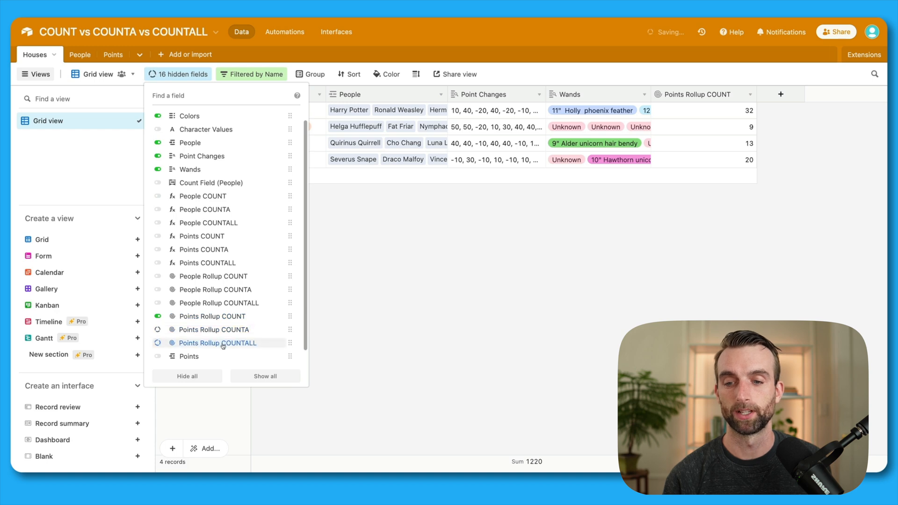
pyautogui.click(158, 329)
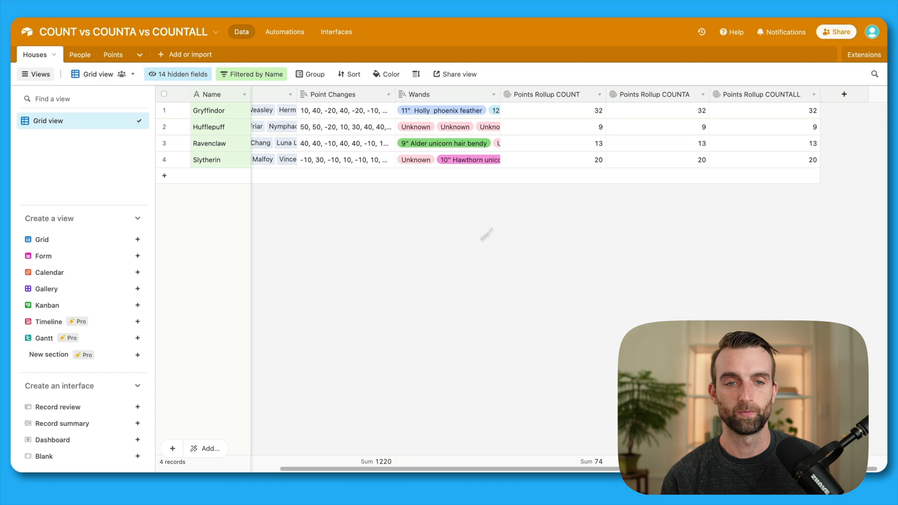
pyautogui.doubleClick(541, 94)
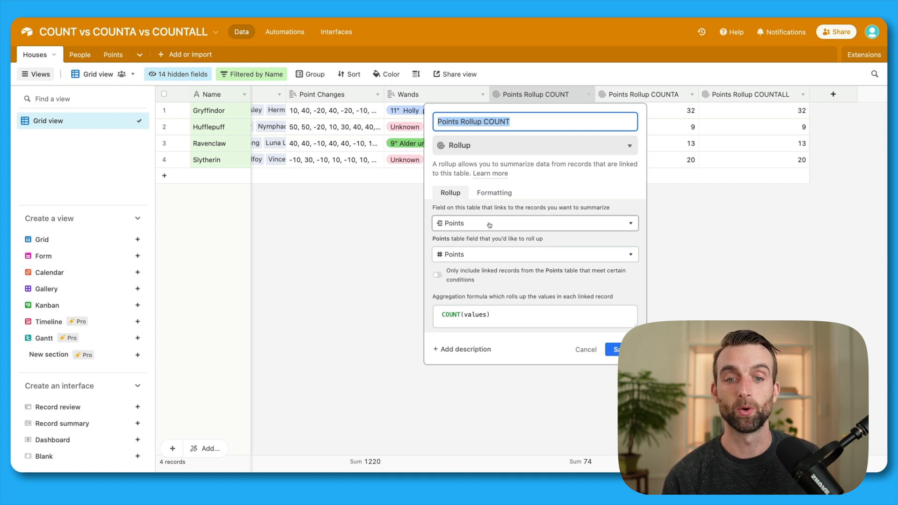
pyautogui.moveTo(494, 258)
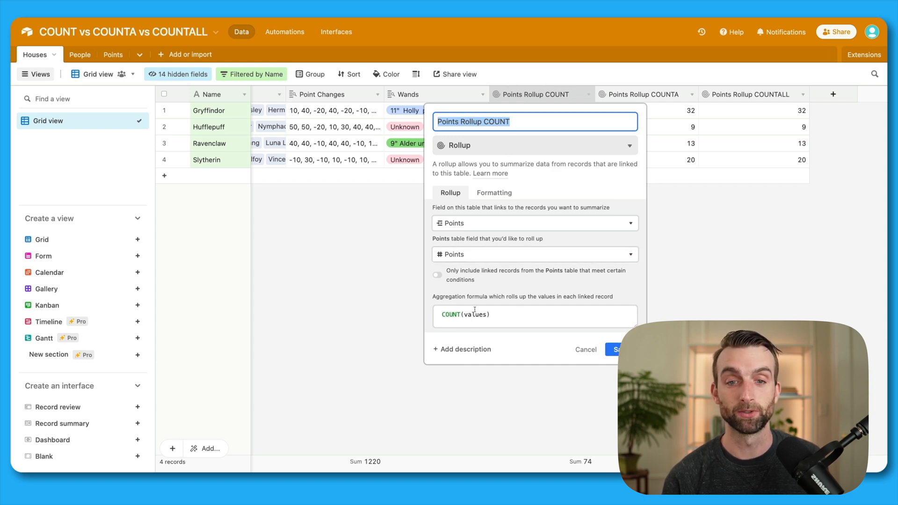
pyautogui.click(616, 349)
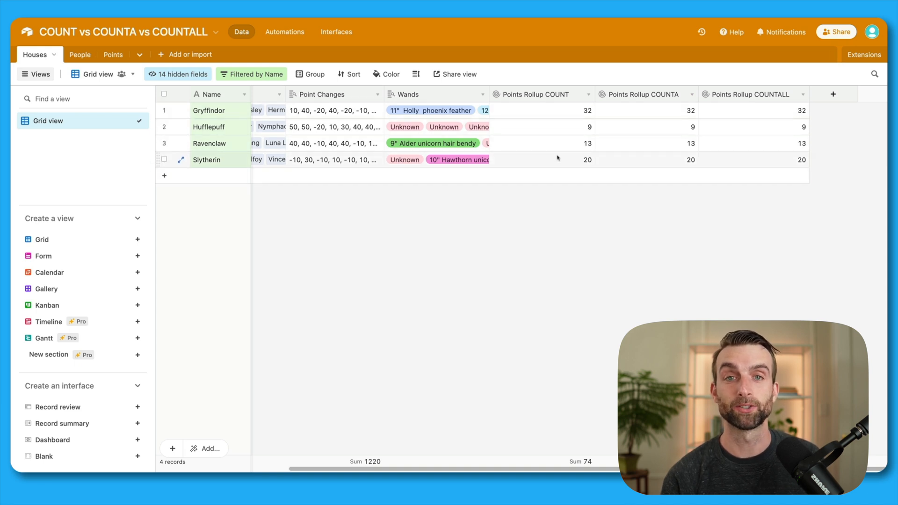
pyautogui.click(589, 94)
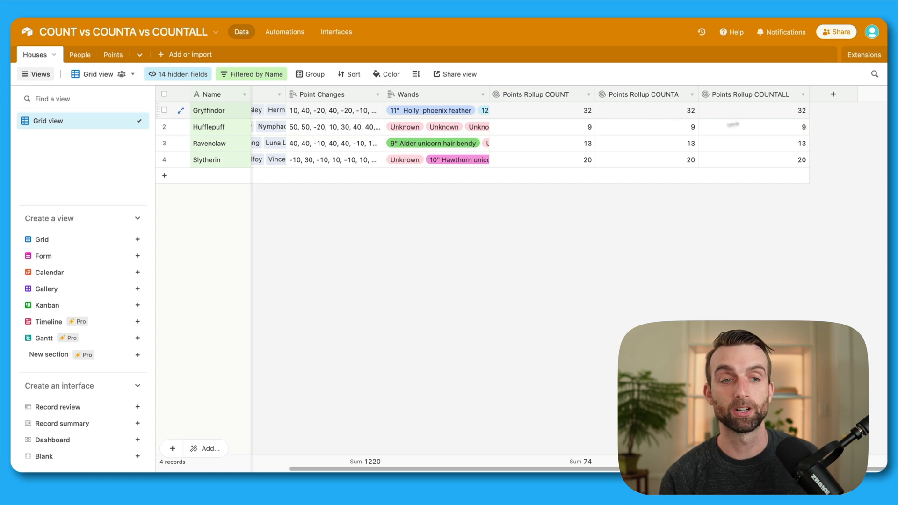
pyautogui.moveTo(720, 115)
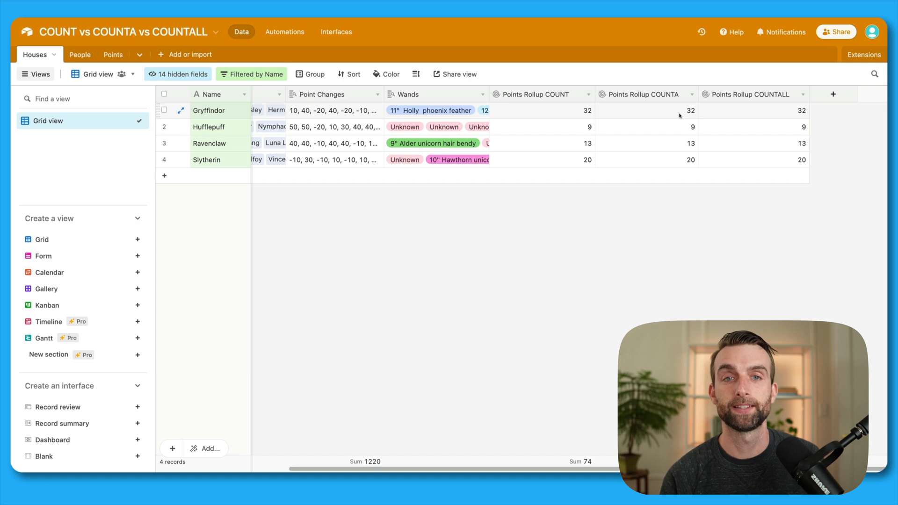
pyautogui.moveTo(699, 115)
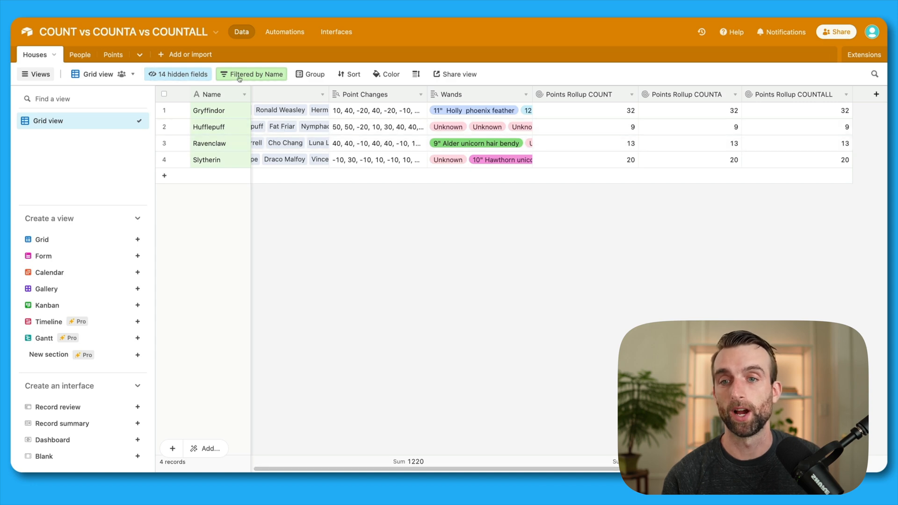
# Swap the Points rollups for People Rollup COUNT, COUNTA and COUNTALL, scrolling right to view them
pyautogui.click(177, 74)
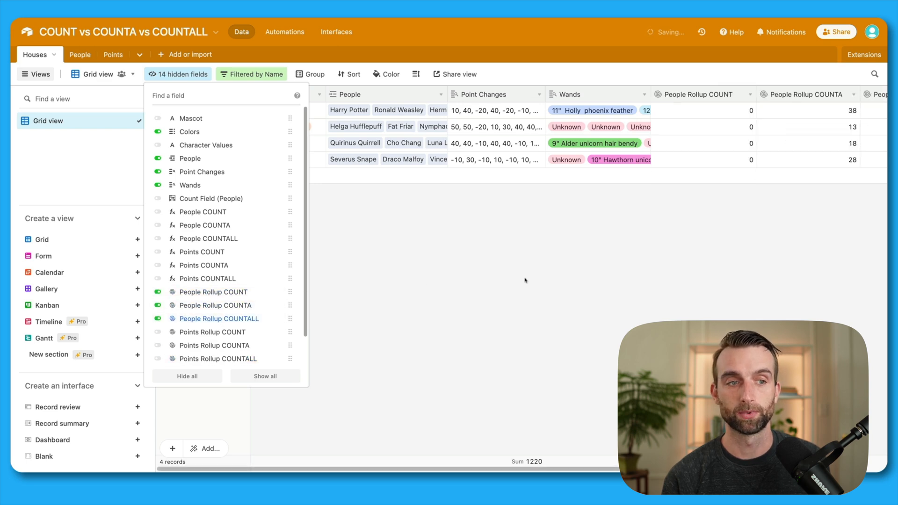
pyautogui.click(526, 279)
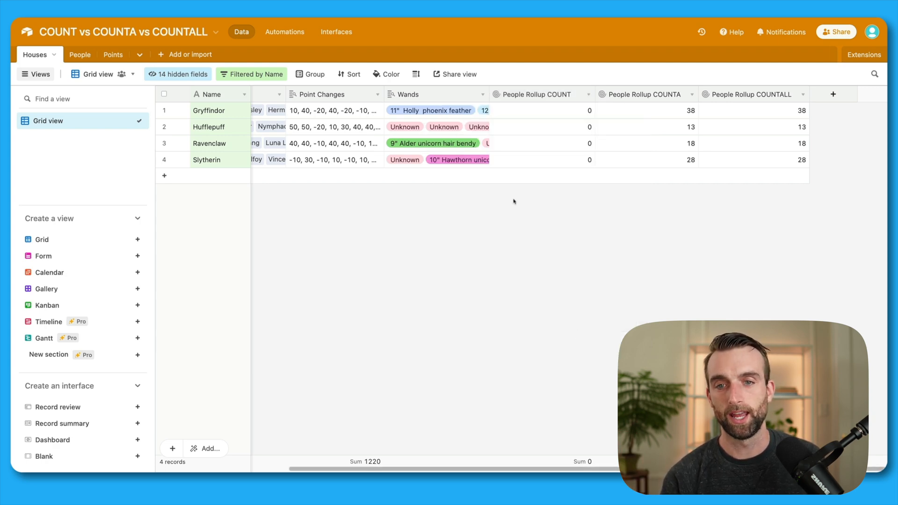
pyautogui.moveTo(552, 104)
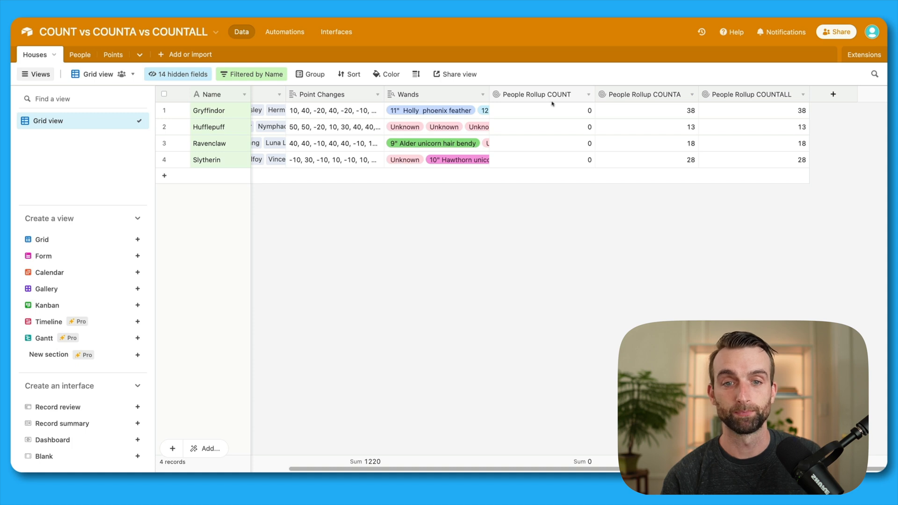
pyautogui.hscroll(3)
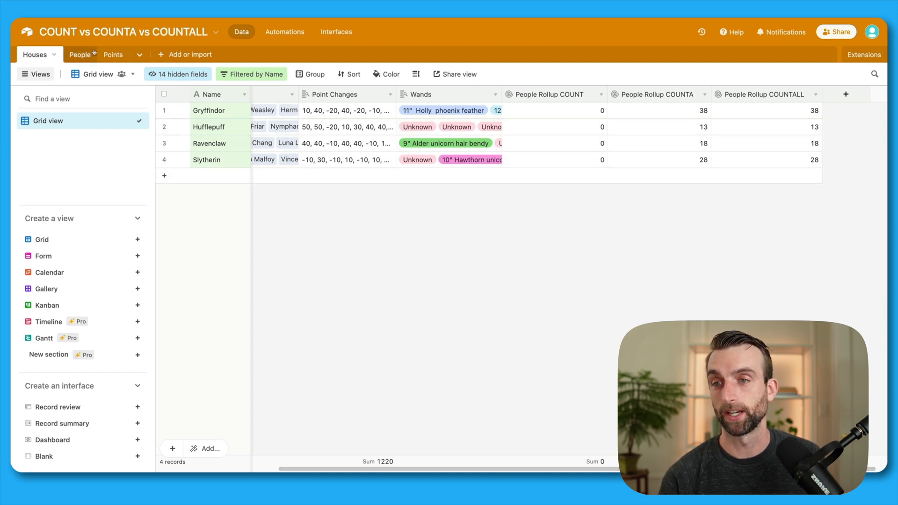
# Delete George Weasley's name in People, dropping Gryffindor's People Rollup COUNTA to 37
pyautogui.click(80, 54)
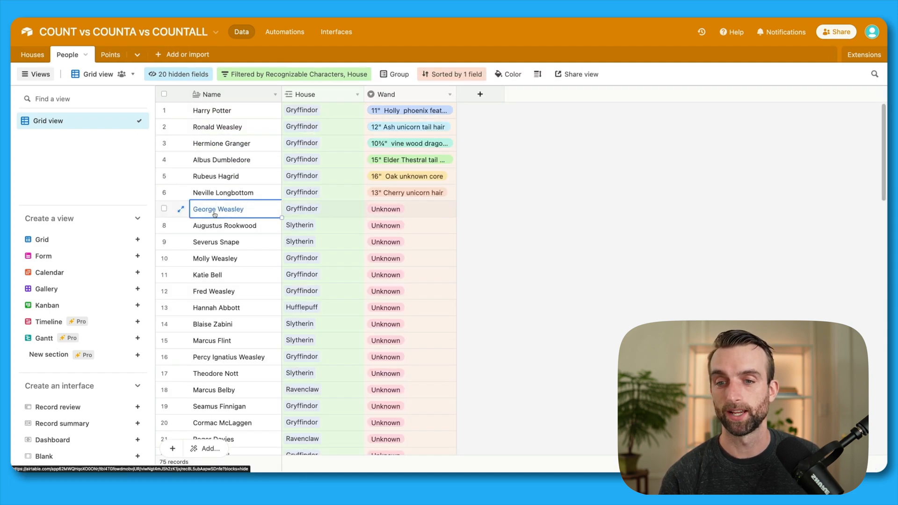
pyautogui.press('Delete')
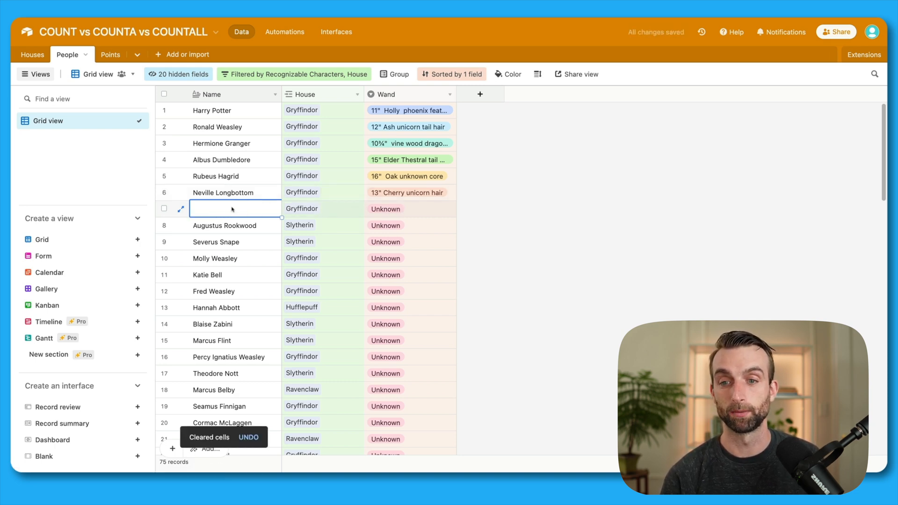
pyautogui.click(30, 55)
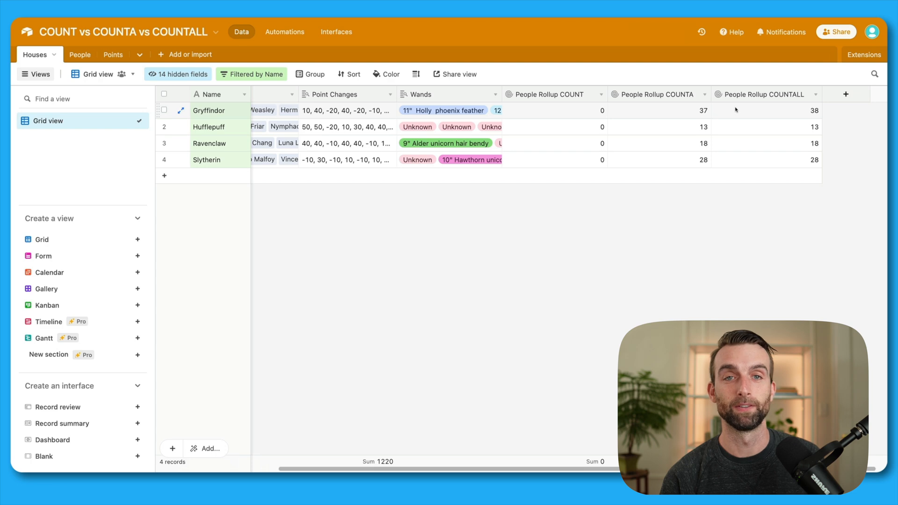
pyautogui.moveTo(661, 115)
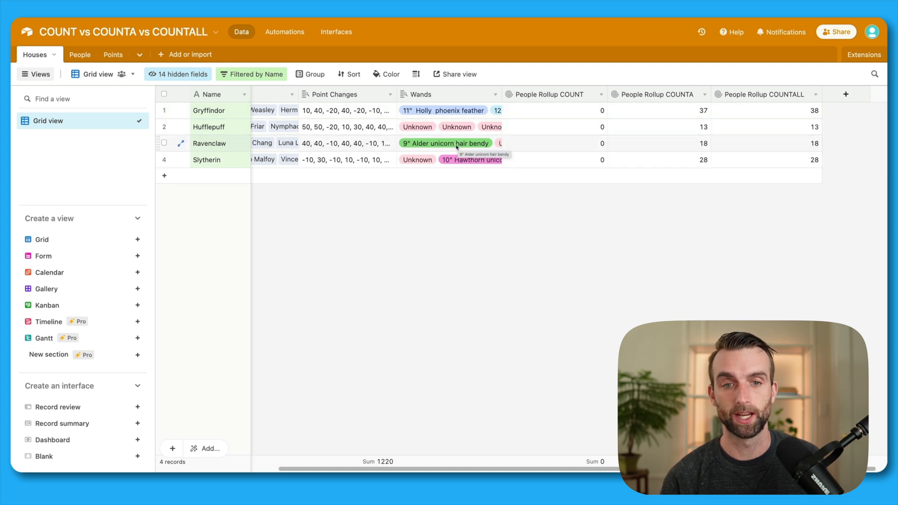
pyautogui.moveTo(467, 230)
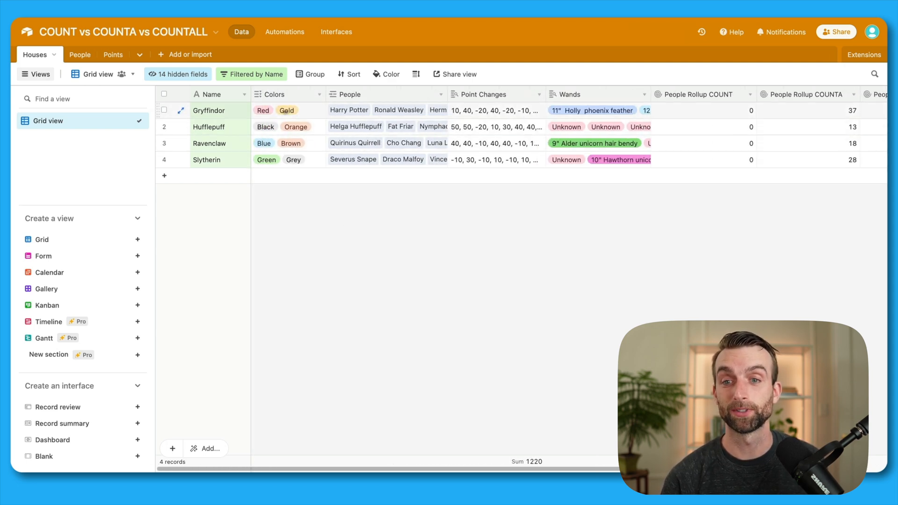
# Replace the People rollups with the Count Multiple Select field in the Houses view
pyautogui.click(177, 74)
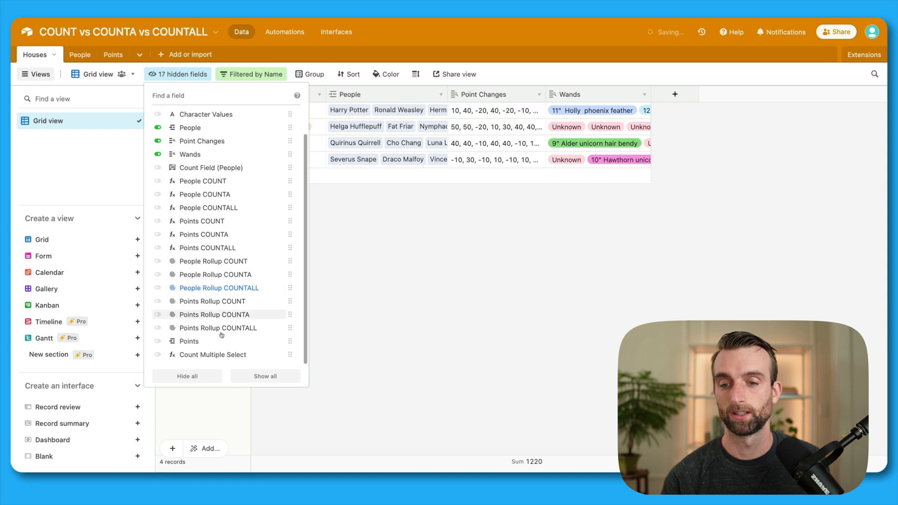
pyautogui.click(158, 354)
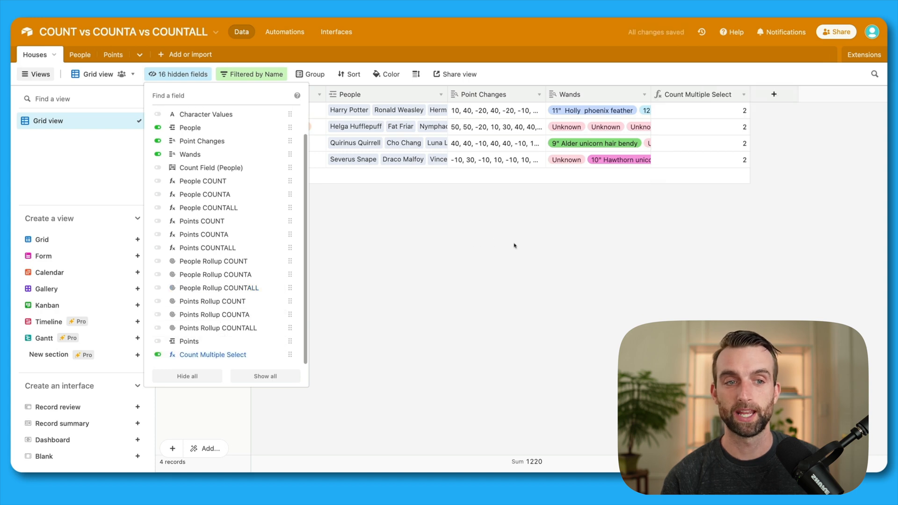
pyautogui.click(515, 246)
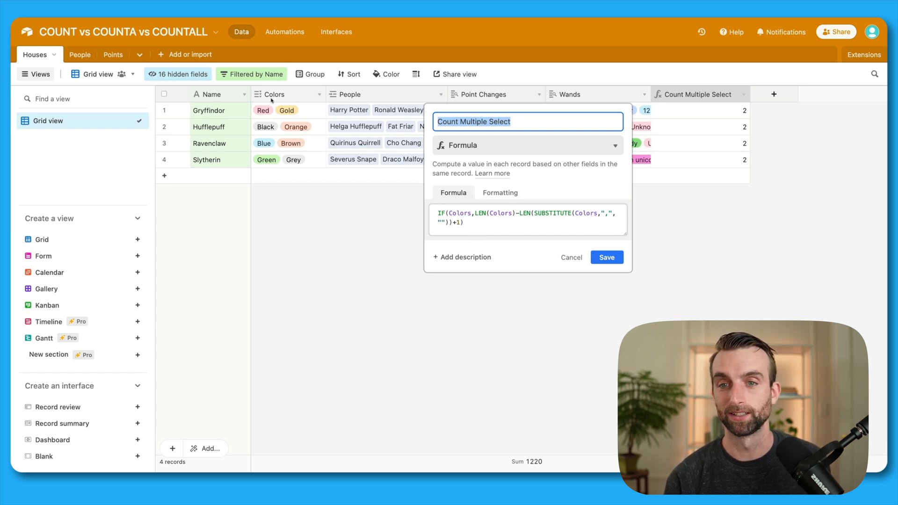
# Review the comma-counting IF(Colors, LEN-SUBSTITUTE+1) formula, then cancel without changes
pyautogui.click(467, 222)
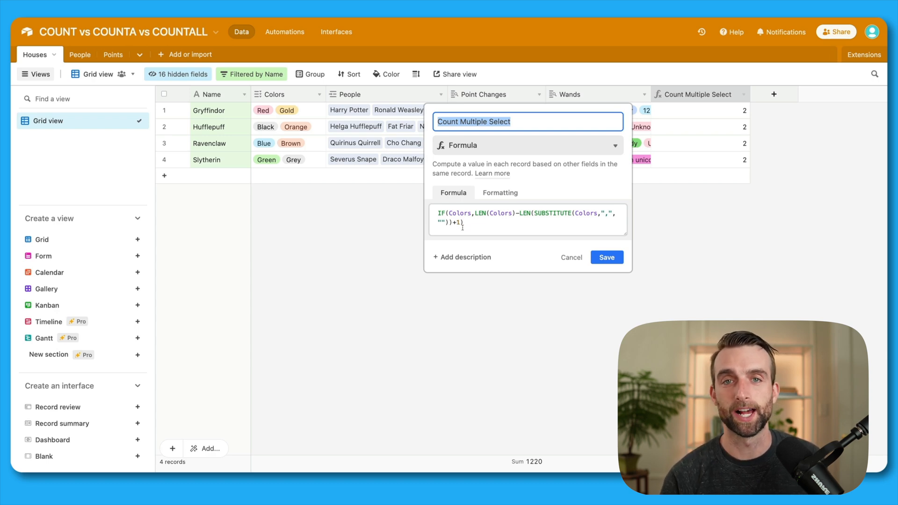
pyautogui.click(526, 220)
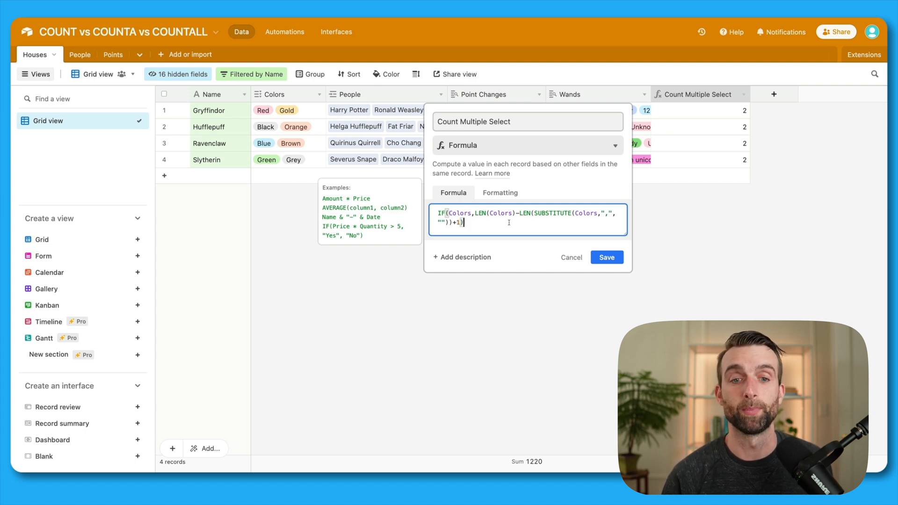
pyautogui.moveTo(522, 250)
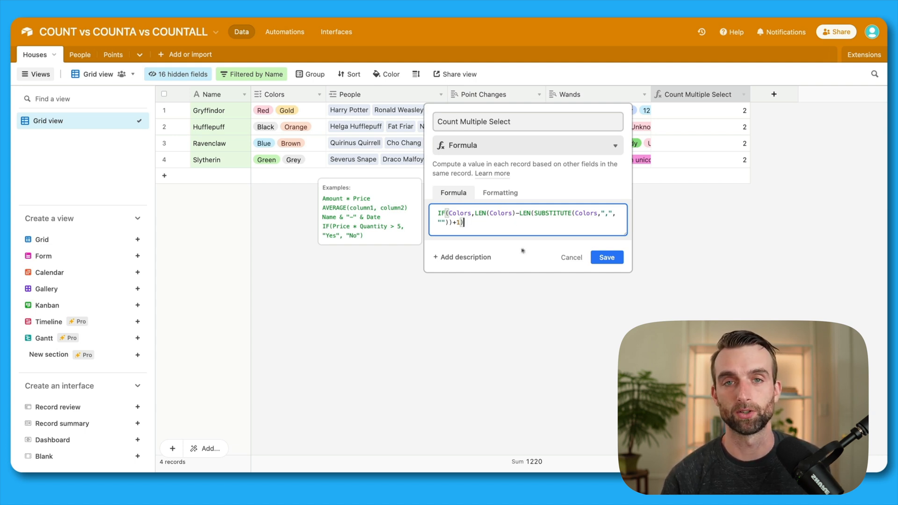
pyautogui.click(607, 257)
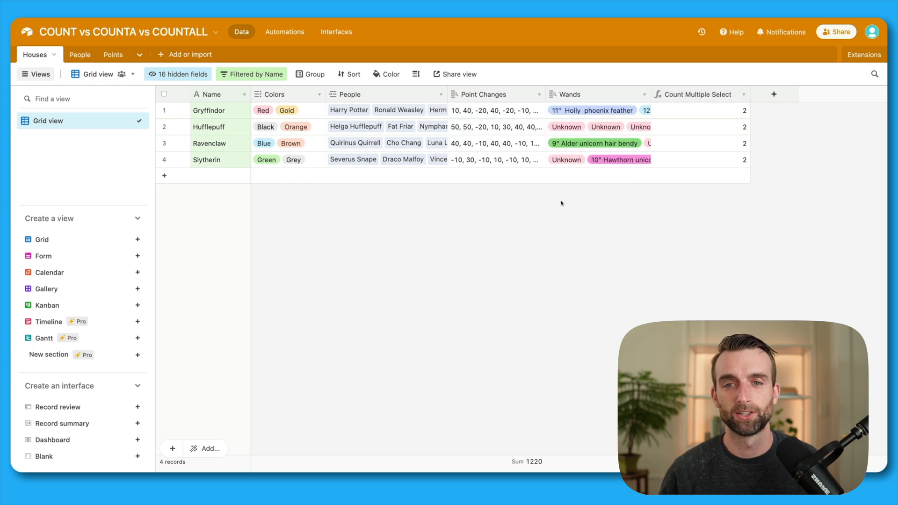